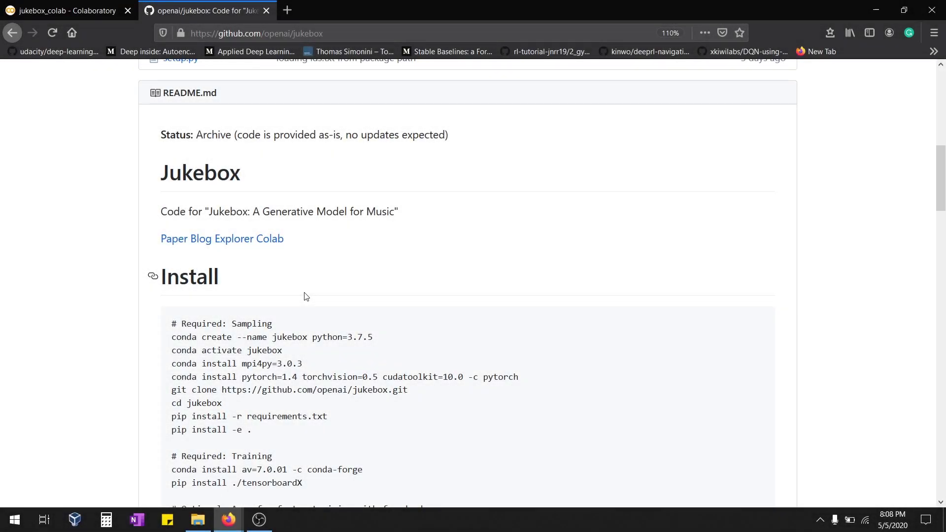
{"action": "mouse_move", "coordinate": [388, 270]}
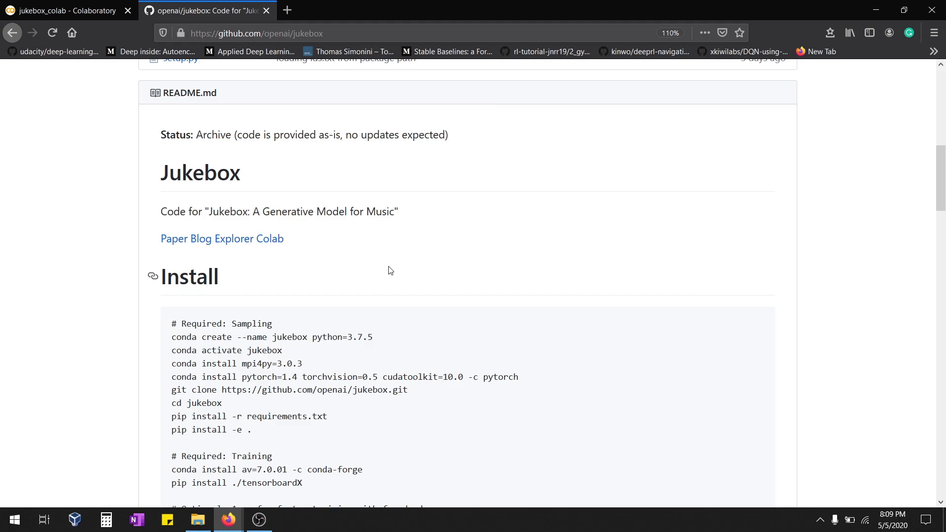
Switch to the jukebox_colab notebook and confirm its runtime's hardware accelerator is GPU.
{"action": "scroll", "scroll_direction": "up", "scroll_amount": 3}
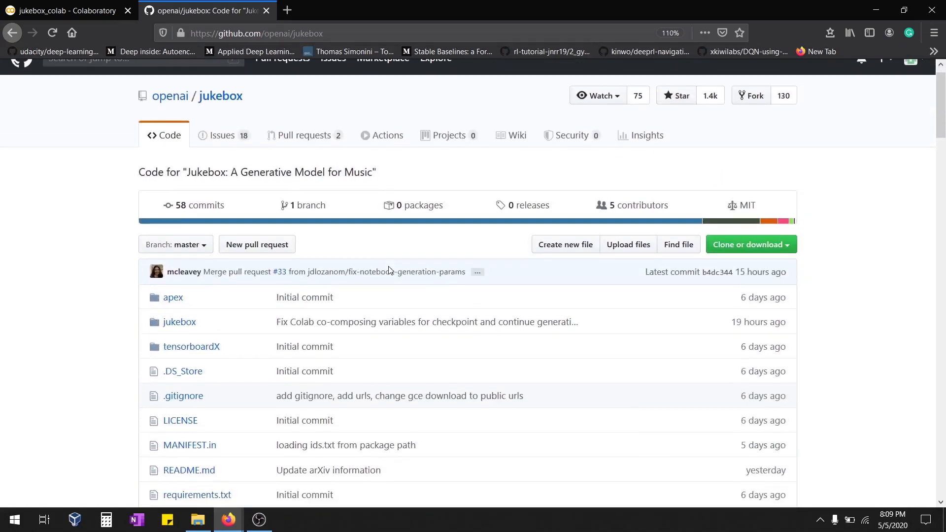
{"action": "scroll", "scroll_direction": "down", "scroll_amount": 3}
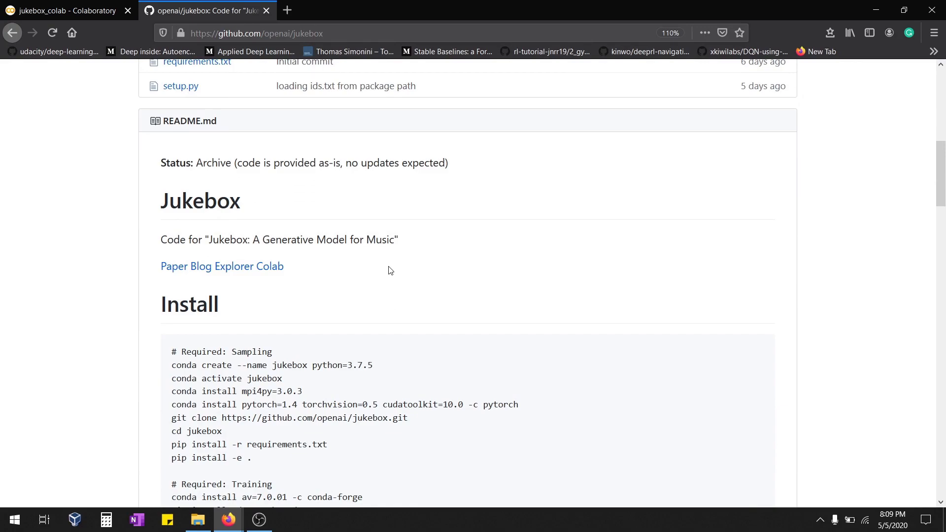
{"action": "left_click", "coordinate": [66, 10]}
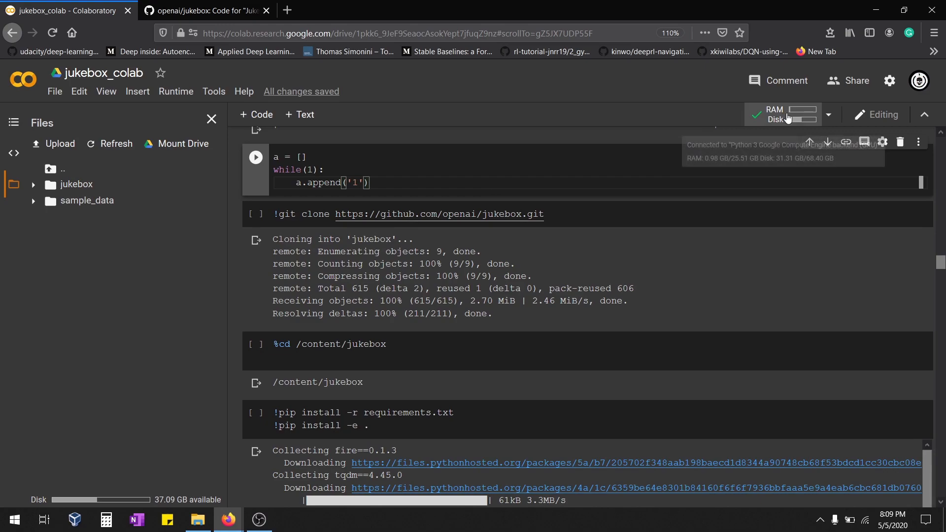
{"action": "left_click", "coordinate": [176, 91]}
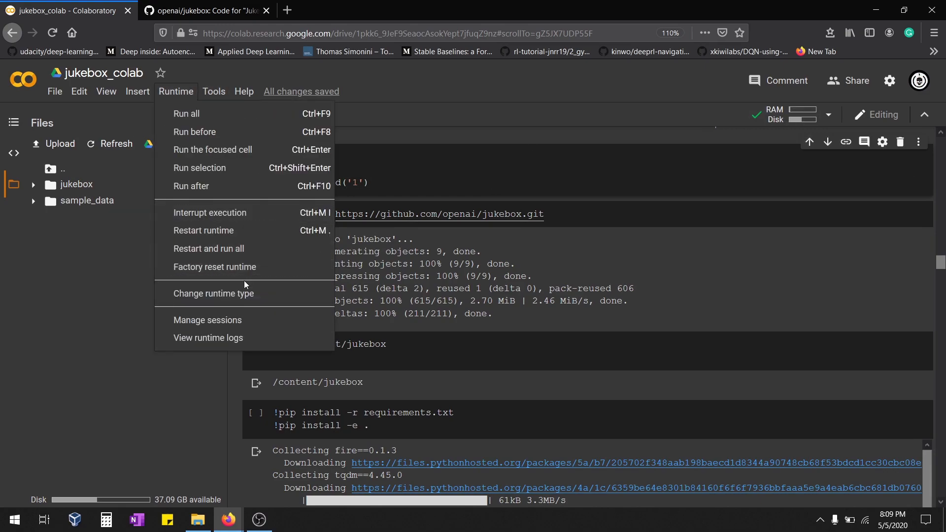
{"action": "left_click", "coordinate": [212, 293]}
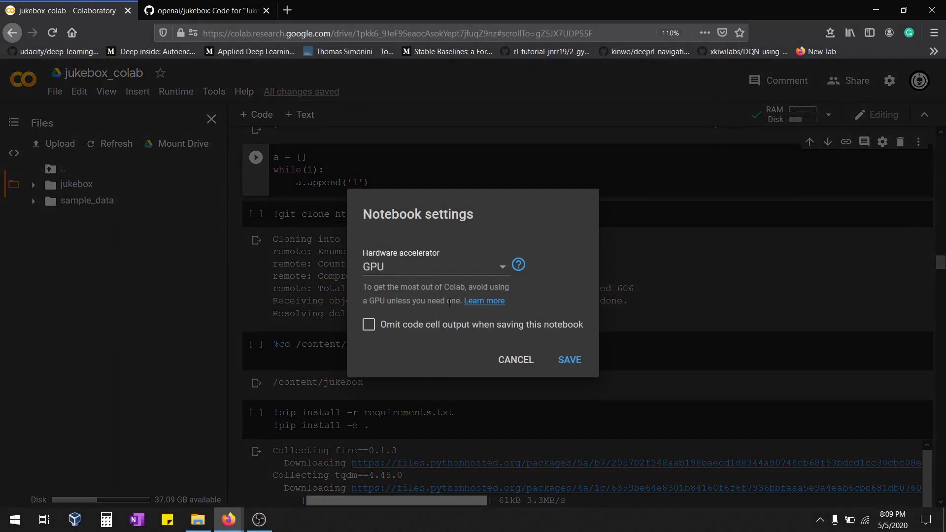
{"action": "mouse_move", "coordinate": [521, 404]}
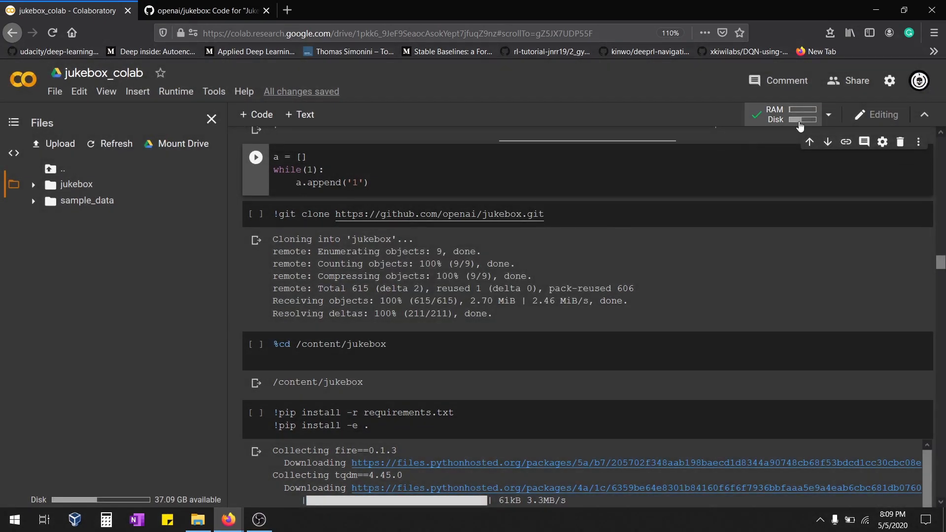
{"action": "mouse_move", "coordinate": [787, 115]}
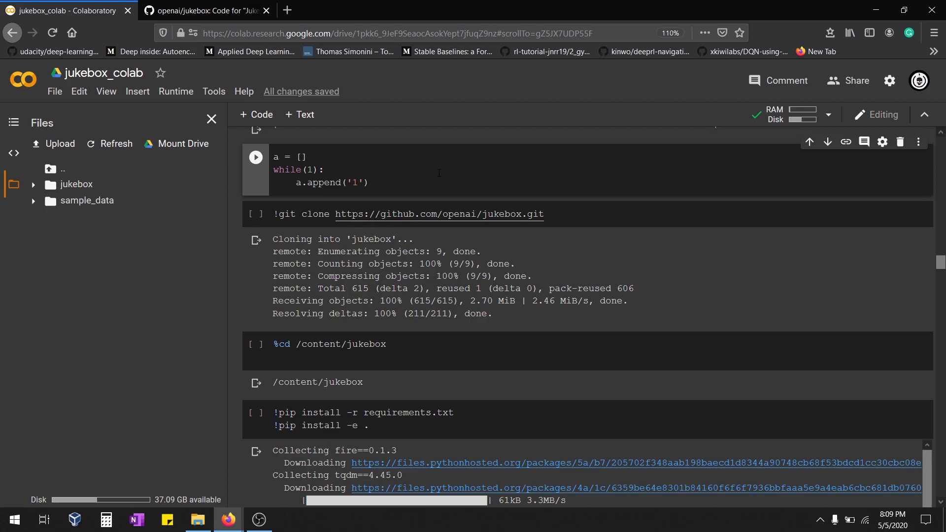
{"action": "mouse_move", "coordinate": [329, 154]}
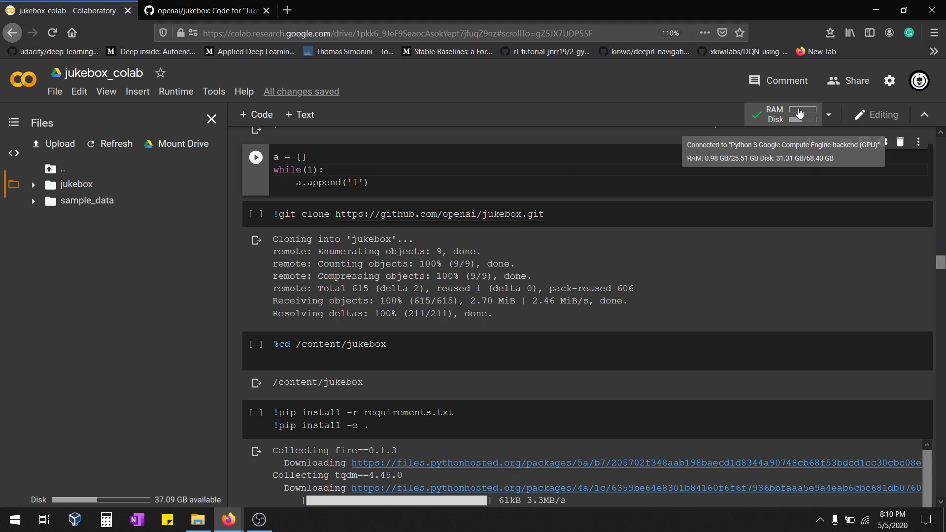
{"action": "mouse_move", "coordinate": [551, 275]}
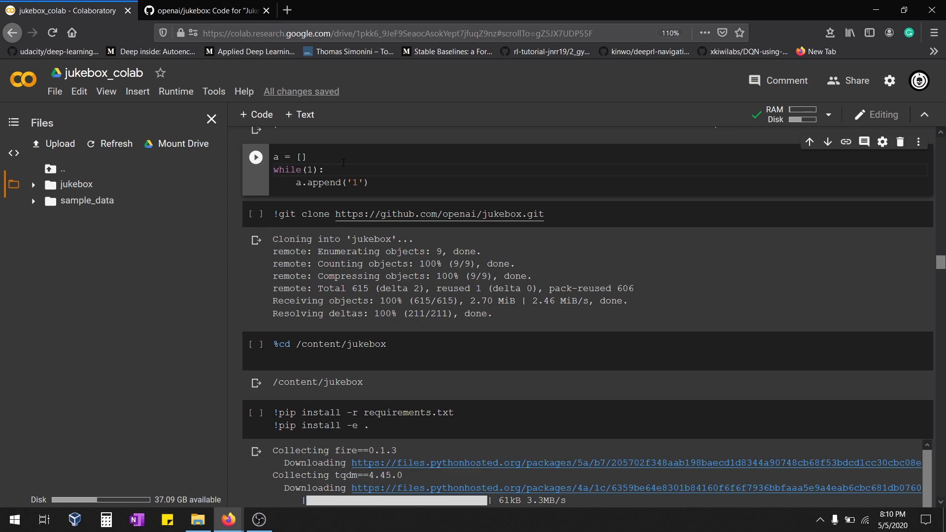
{"action": "mouse_move", "coordinate": [617, 106]}
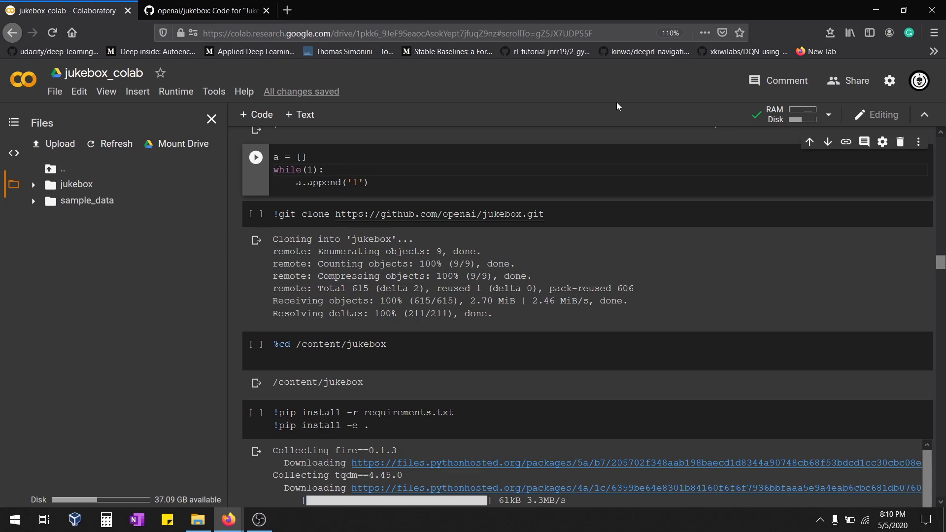
{"action": "mouse_move", "coordinate": [775, 114]}
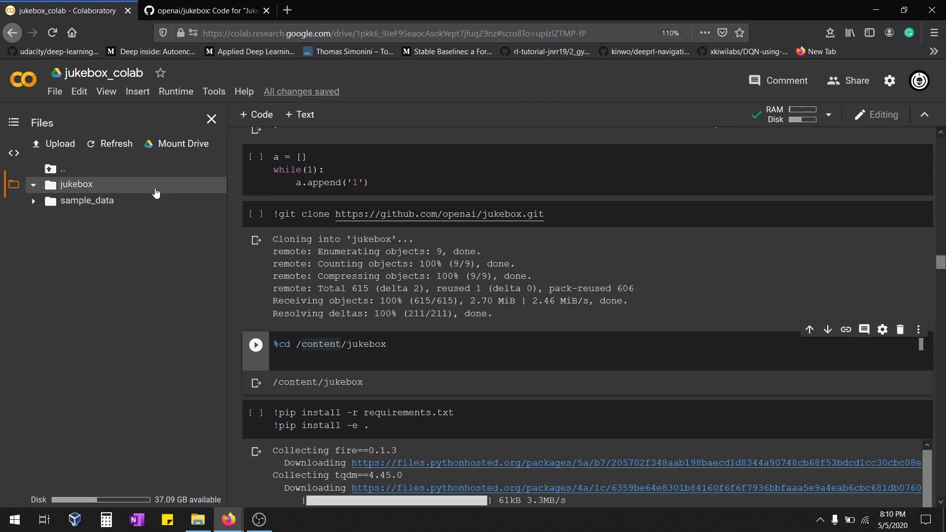
Expand the cloned jukebox folder in the Files sidebar and review the pip install output.
{"action": "left_click", "coordinate": [34, 184]}
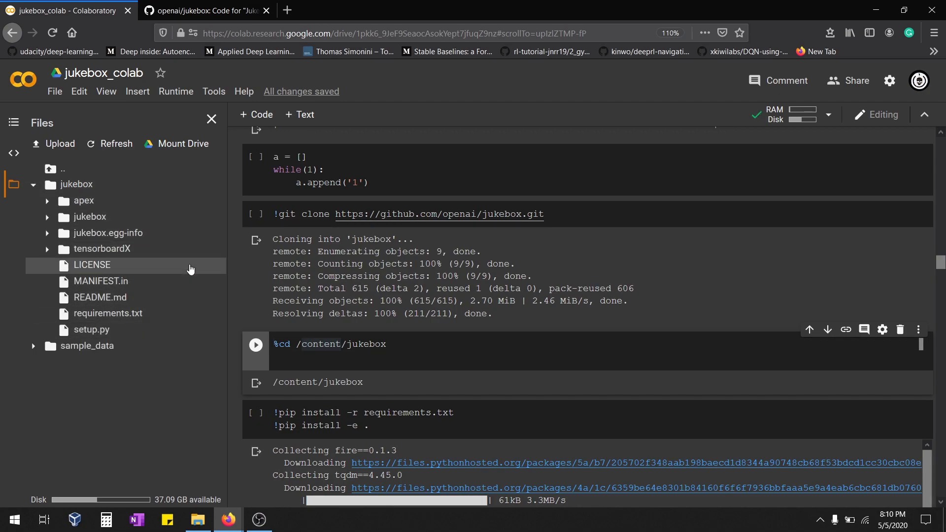
{"action": "scroll", "scroll_direction": "down", "scroll_amount": 3}
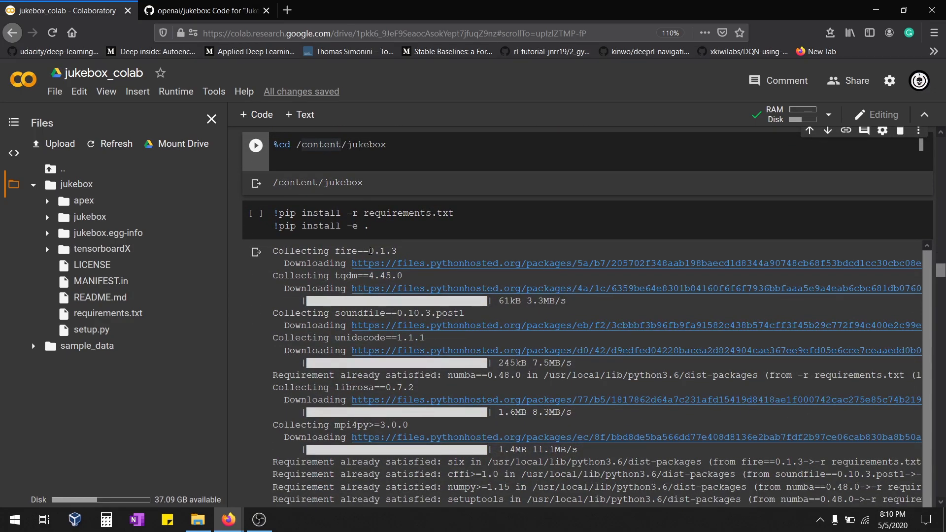
{"action": "scroll", "scroll_direction": "down", "scroll_amount": 3}
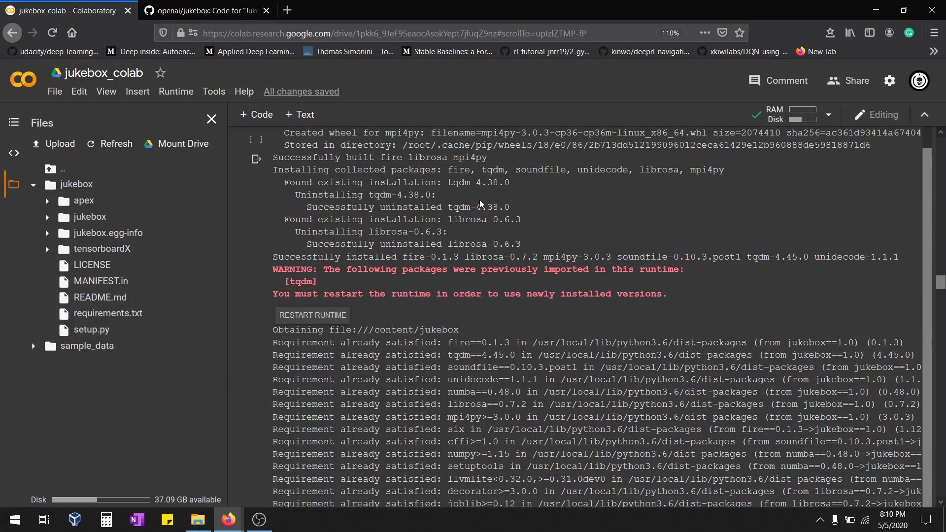
{"action": "scroll", "scroll_direction": "up", "scroll_amount": 3}
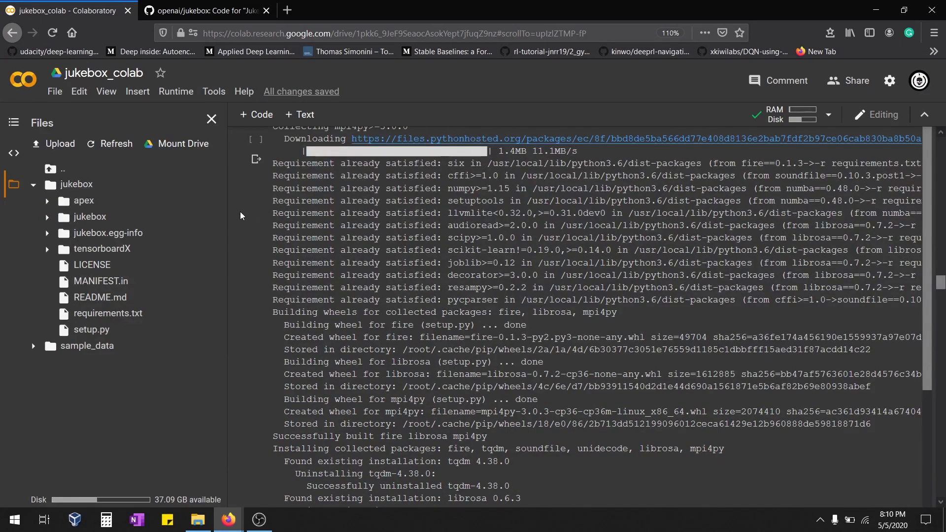
{"action": "scroll", "scroll_direction": "up", "scroll_amount": 3}
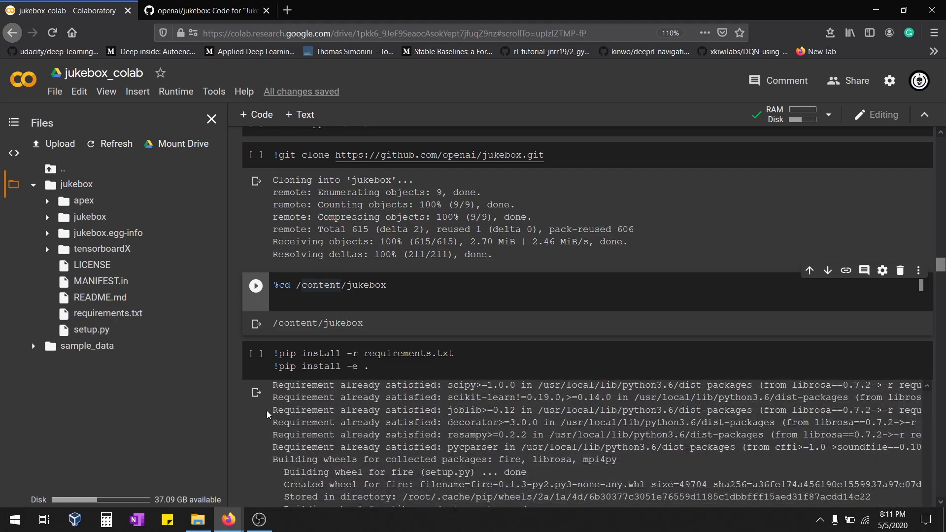
Edit the model cell's comment so 5b_lyrics is named as the alternative to 1b_lyrics.
{"action": "scroll", "scroll_direction": "down", "scroll_amount": 3}
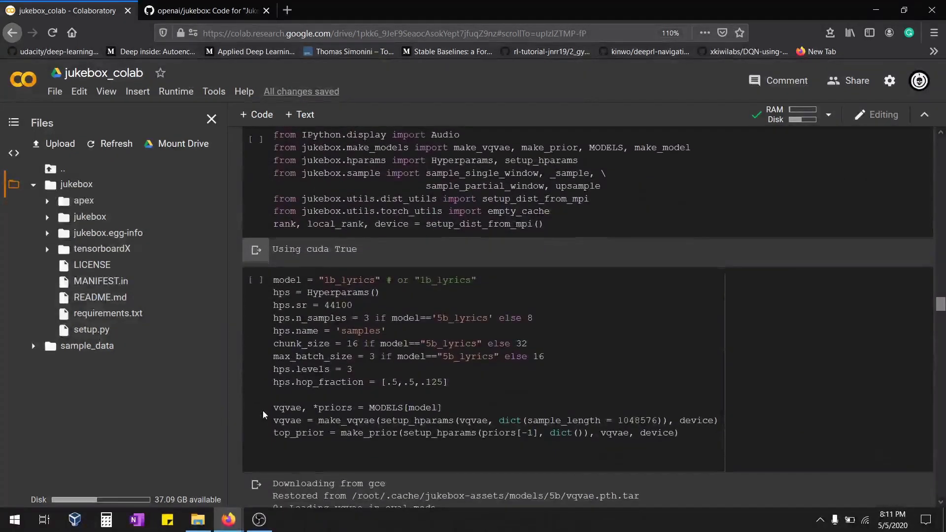
{"action": "scroll", "scroll_direction": "up", "scroll_amount": 3}
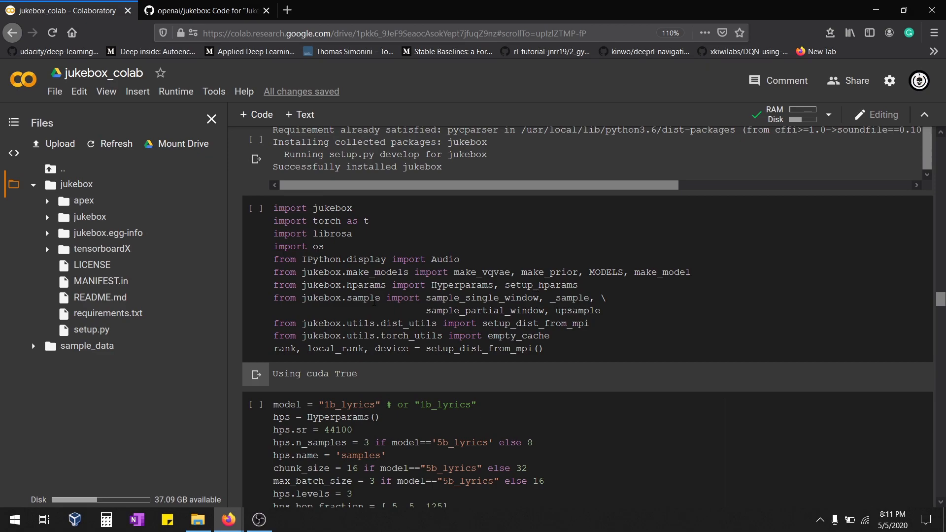
{"action": "scroll", "scroll_direction": "down", "scroll_amount": 3}
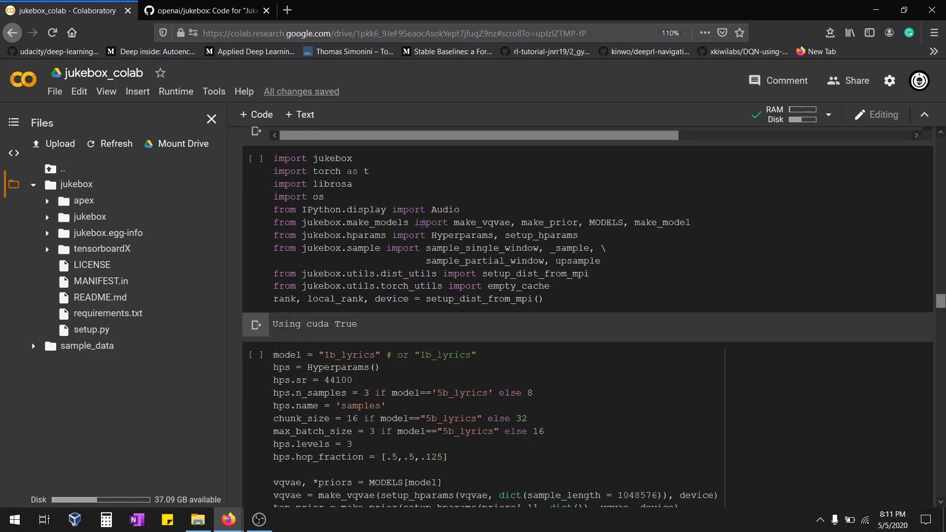
{"action": "scroll", "scroll_direction": "down", "scroll_amount": 3}
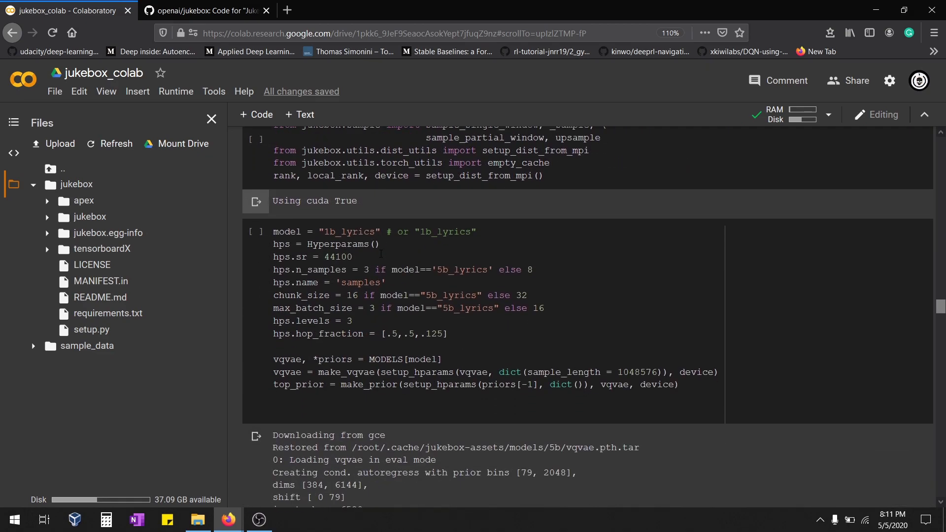
{"action": "scroll", "scroll_direction": "up", "scroll_amount": 3}
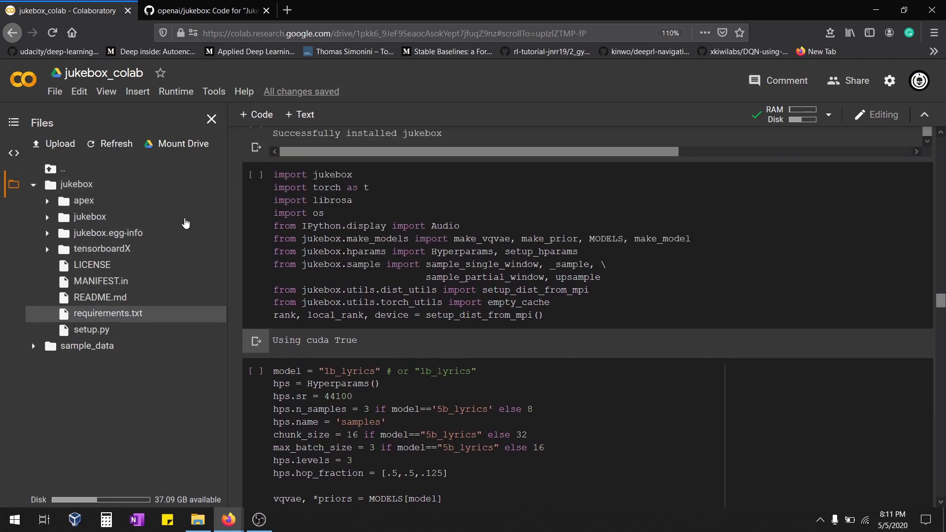
{"action": "scroll", "scroll_direction": "down", "scroll_amount": 3}
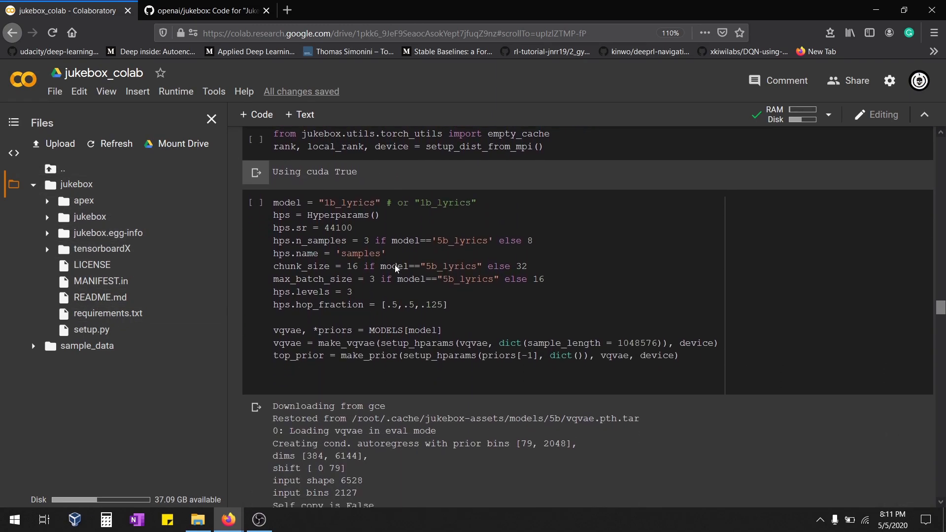
{"action": "left_click", "coordinate": [392, 265]}
{"action": "type", "text": "5"}
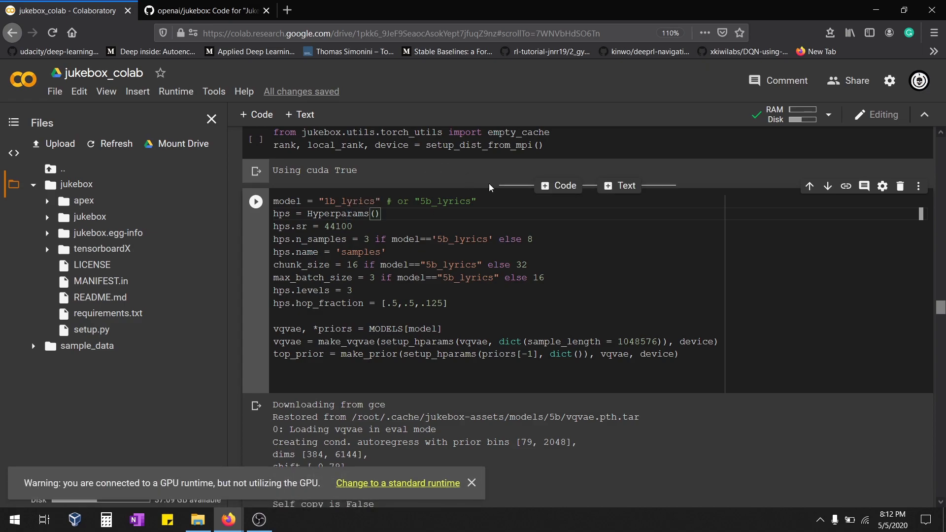
{"action": "mouse_move", "coordinate": [779, 117]}
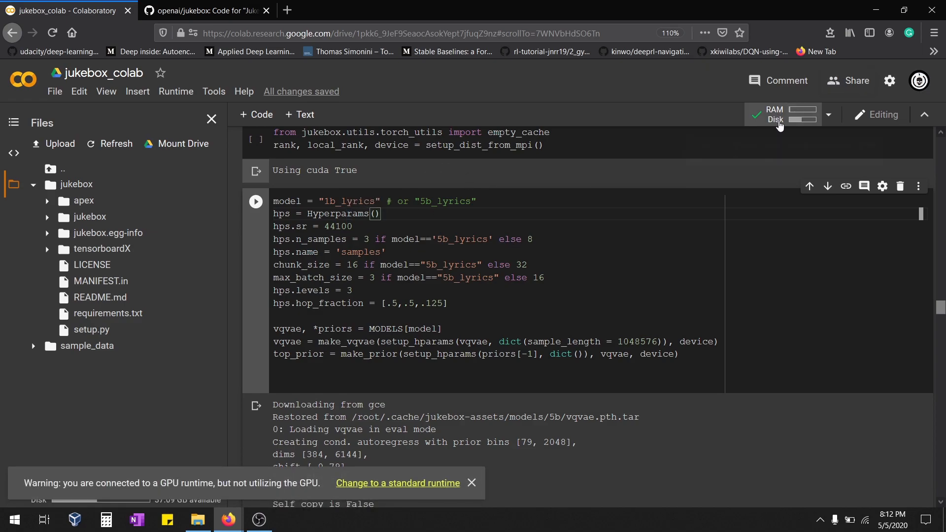
{"action": "mouse_move", "coordinate": [784, 115]}
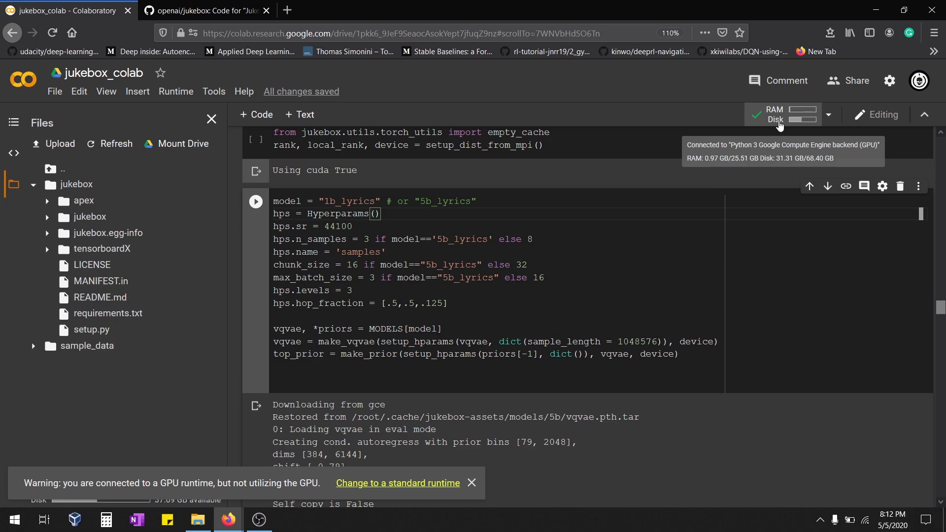
{"action": "mouse_move", "coordinate": [494, 480]}
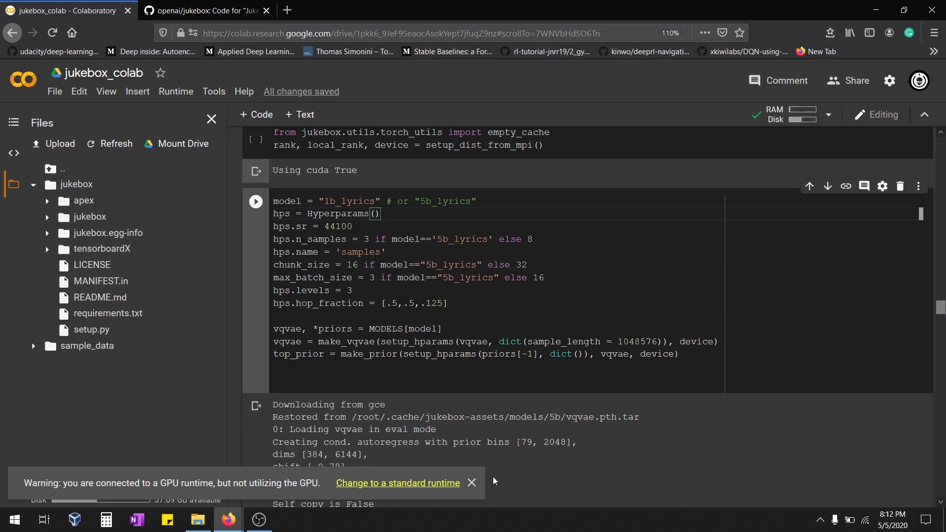
Close the GPU runtime warning banner and review the model cell's output.
{"action": "left_click", "coordinate": [472, 482]}
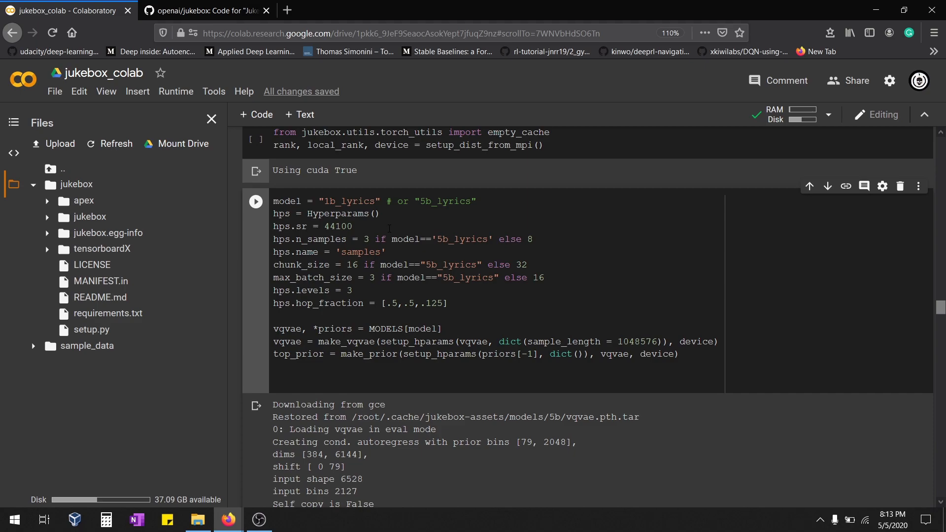
{"action": "scroll", "scroll_direction": "down", "scroll_amount": 3}
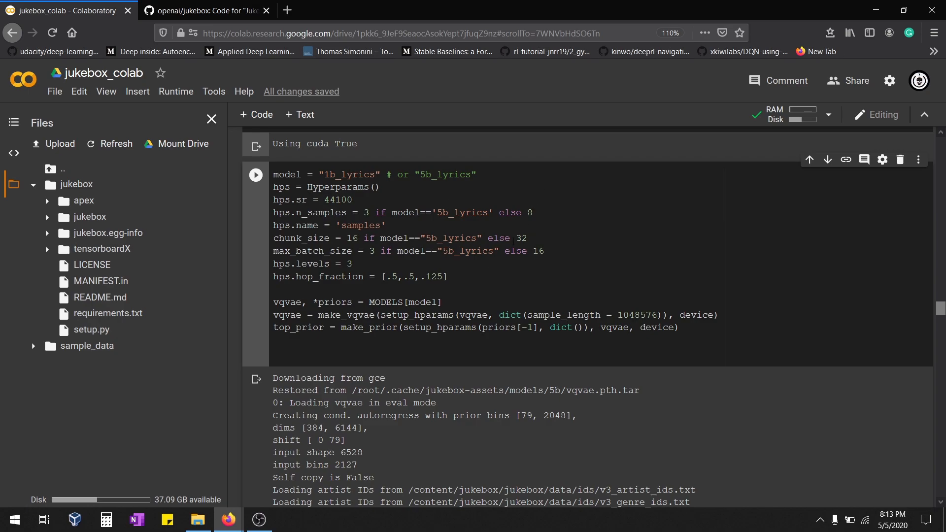
Set sample_length_in_seconds to 20 in the cell after the model-loading output.
{"action": "scroll", "scroll_direction": "down", "scroll_amount": 3}
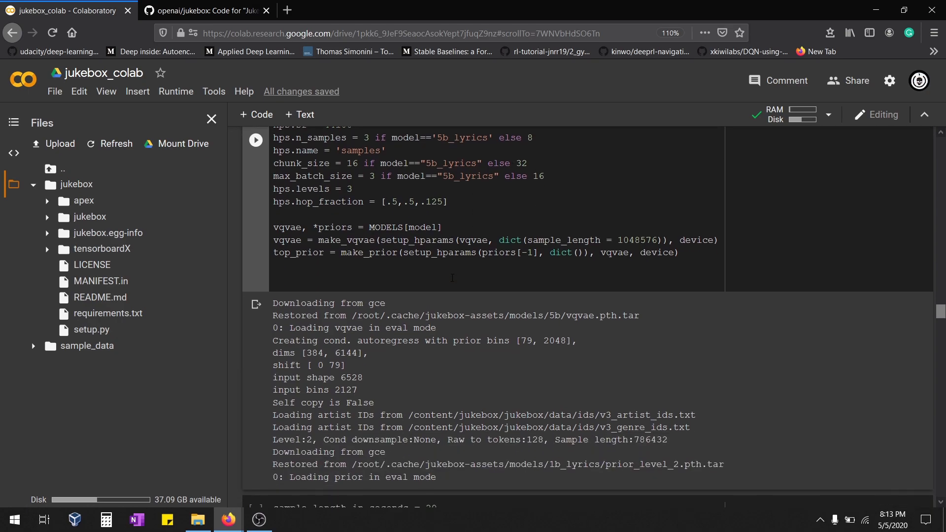
{"action": "scroll", "scroll_direction": "up", "scroll_amount": 3}
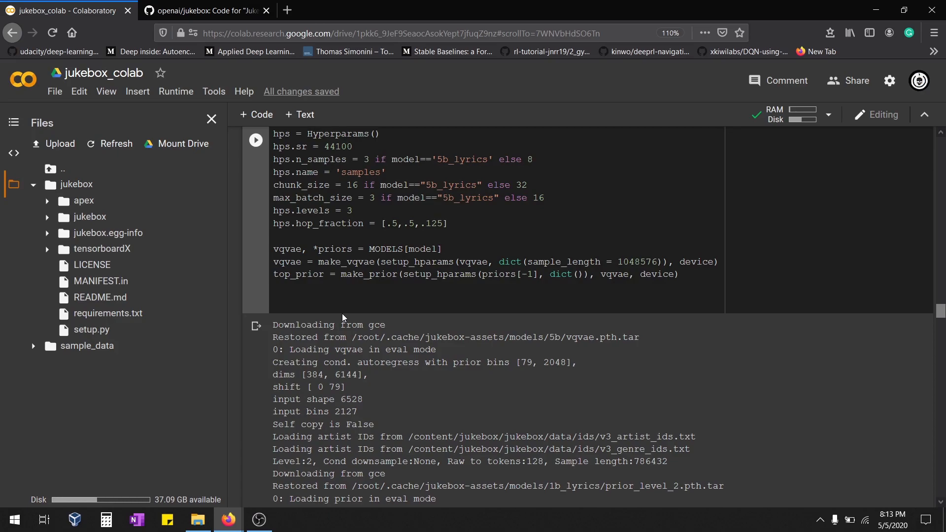
{"action": "scroll", "scroll_direction": "down", "scroll_amount": 3}
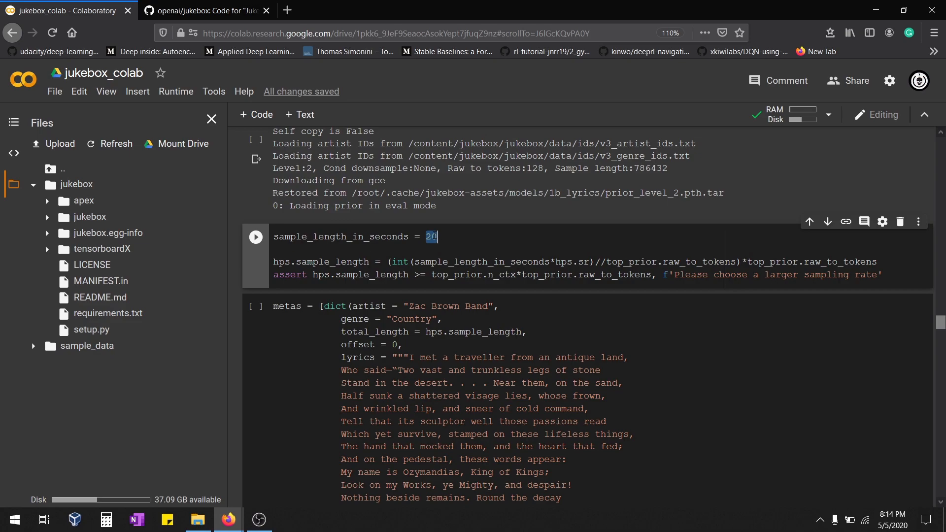
Expand jukebox > jukebox > data > ids and download the v2 artist and genre ID lists.
{"action": "scroll", "scroll_direction": "down", "scroll_amount": 3}
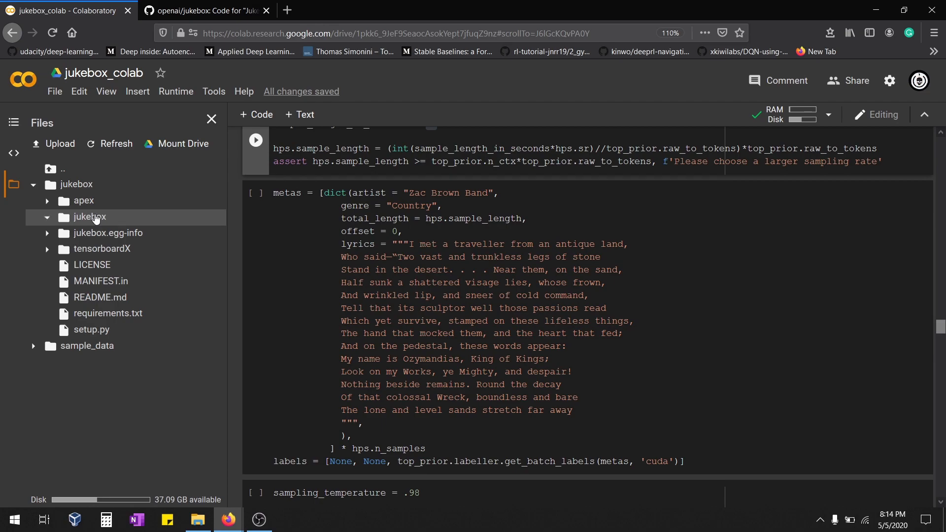
{"action": "left_click", "coordinate": [89, 217]}
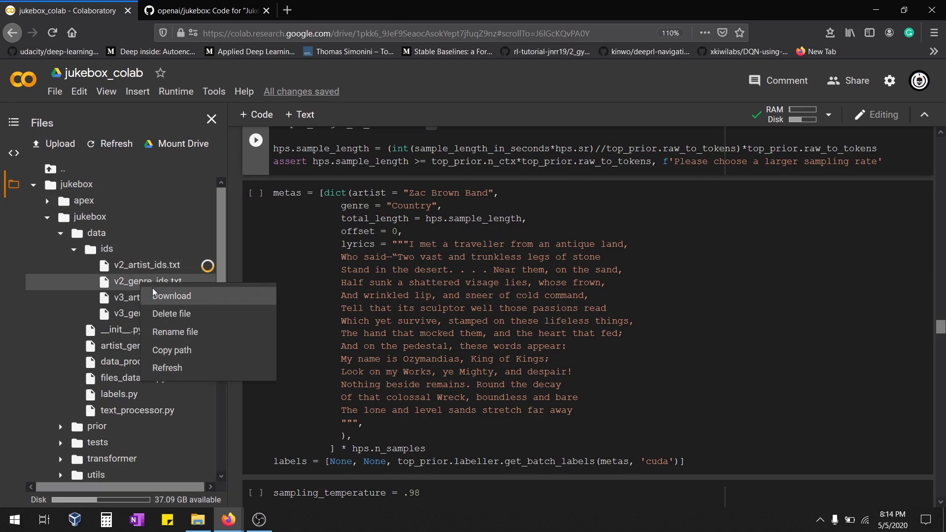
{"action": "left_click", "coordinate": [172, 296]}
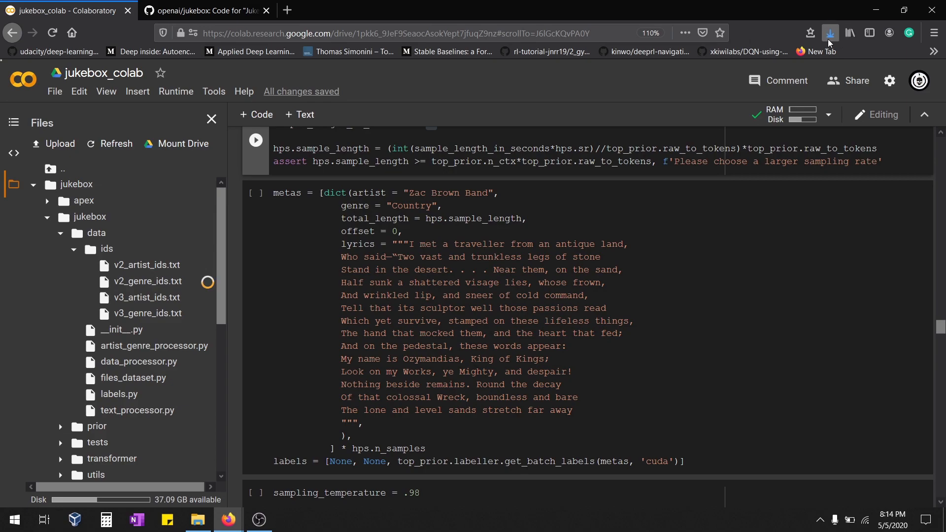
{"action": "left_click", "coordinate": [831, 33]}
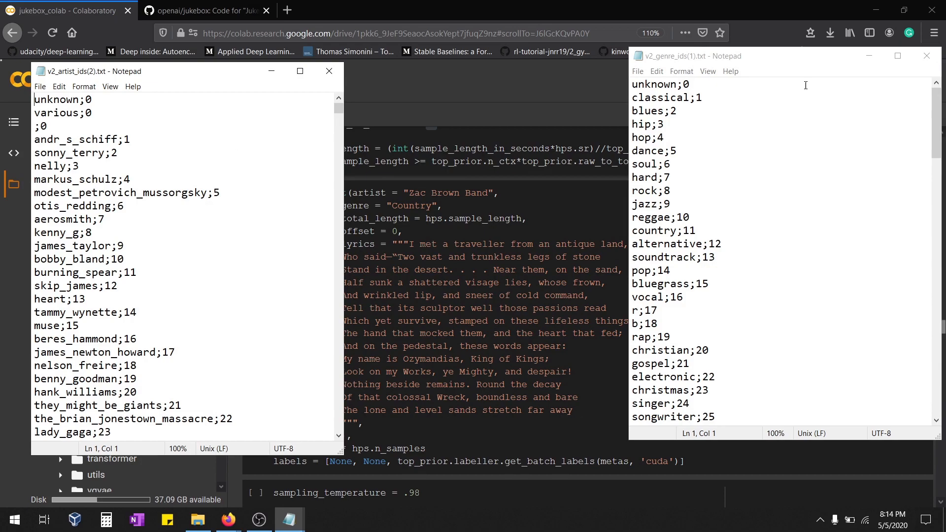
{"action": "mouse_move", "coordinate": [142, 318]}
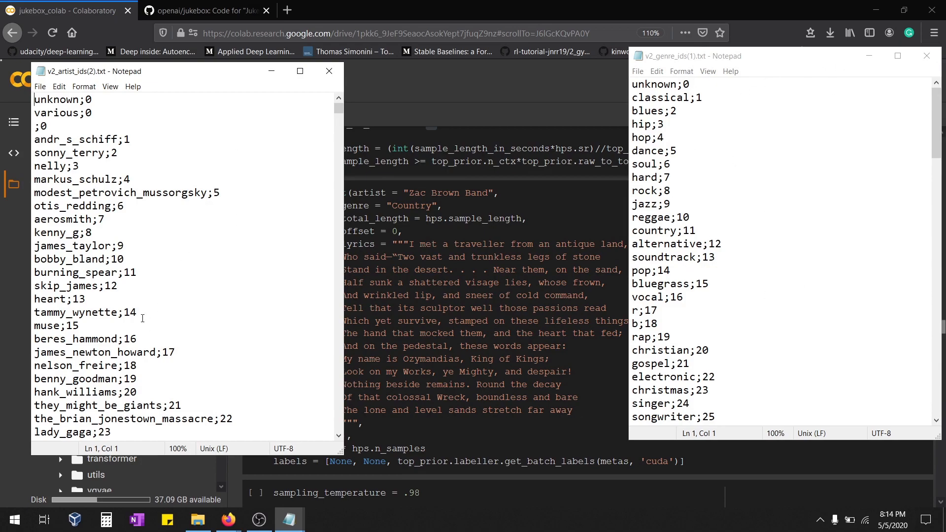
{"action": "mouse_move", "coordinate": [540, 223]}
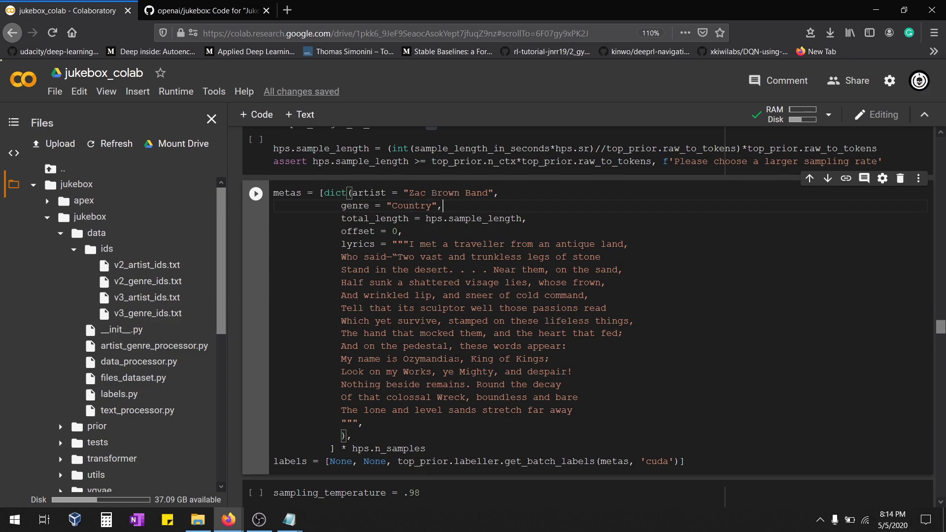
{"action": "mouse_move", "coordinate": [370, 181]}
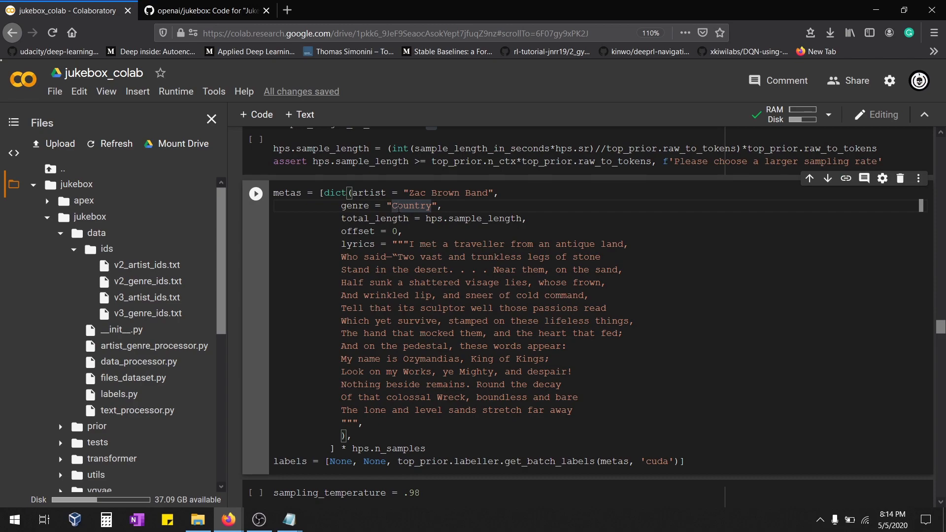
Replace the genre Country with Rock in the metadata cell for Zac Brown Band.
{"action": "double_click", "coordinate": [410, 206]}
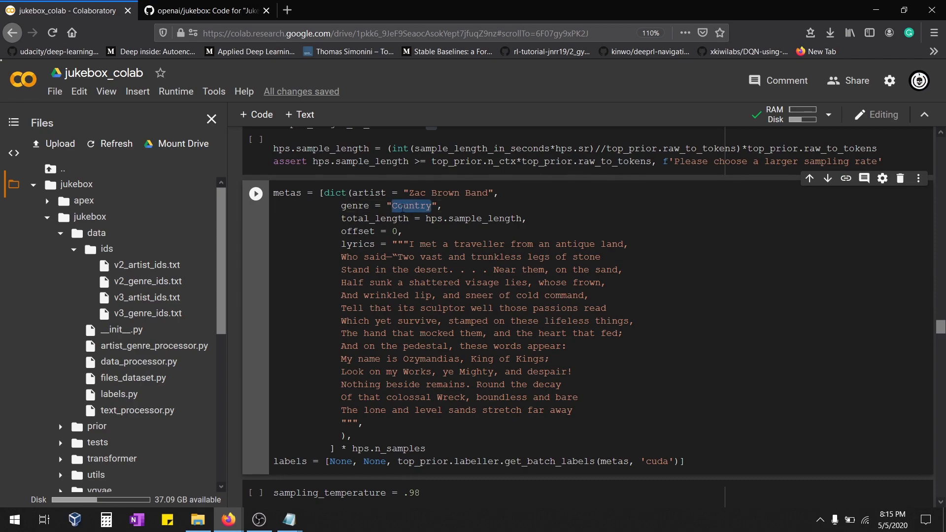
{"action": "type", "text": "Rock"}
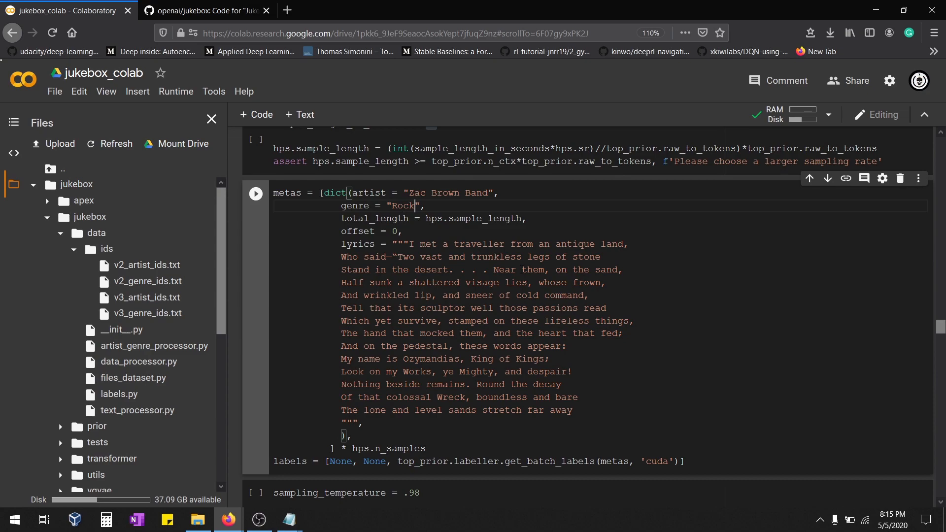
{"action": "scroll", "scroll_direction": "down", "scroll_amount": 3}
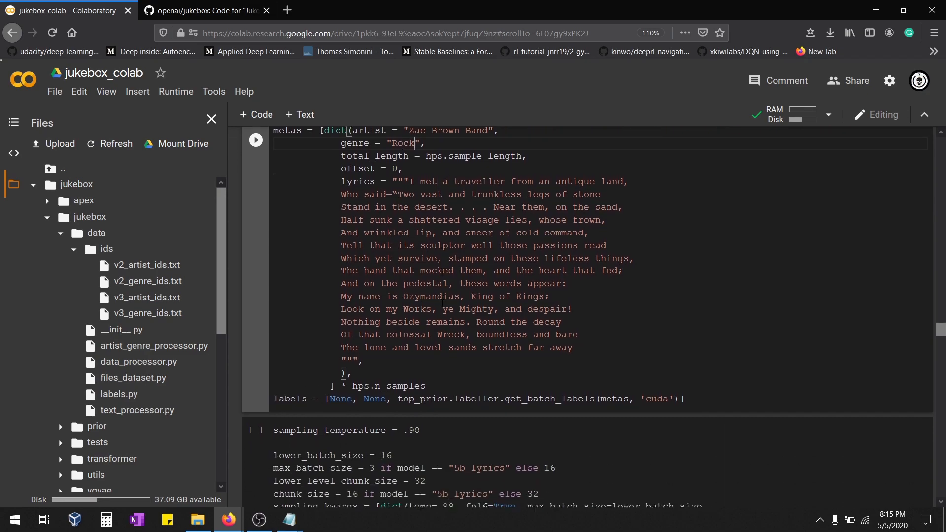
{"action": "scroll", "scroll_direction": "down", "scroll_amount": 3}
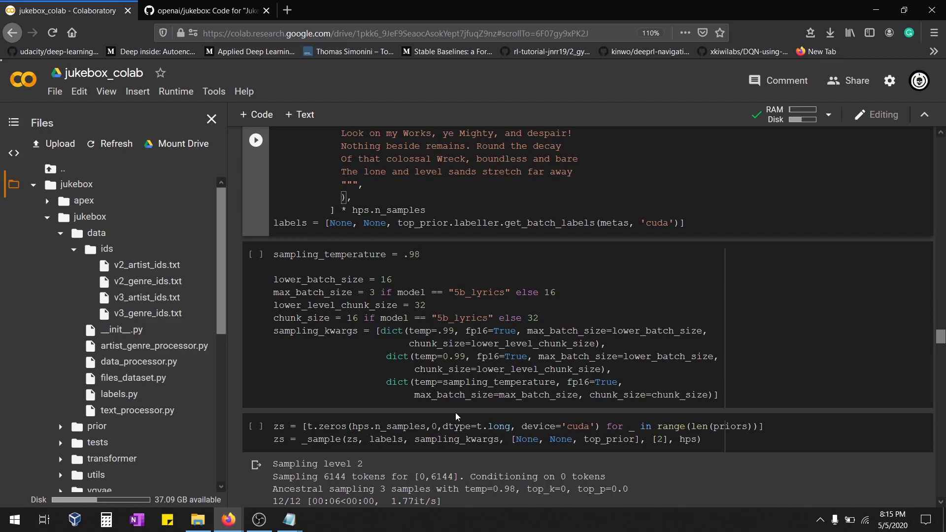
{"action": "scroll", "scroll_direction": "down", "scroll_amount": 3}
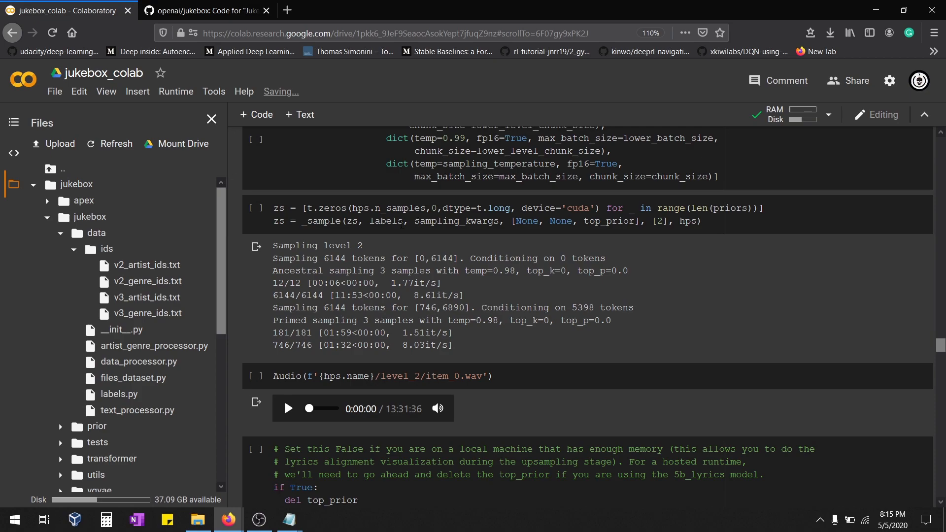
{"action": "scroll", "scroll_direction": "down", "scroll_amount": 3}
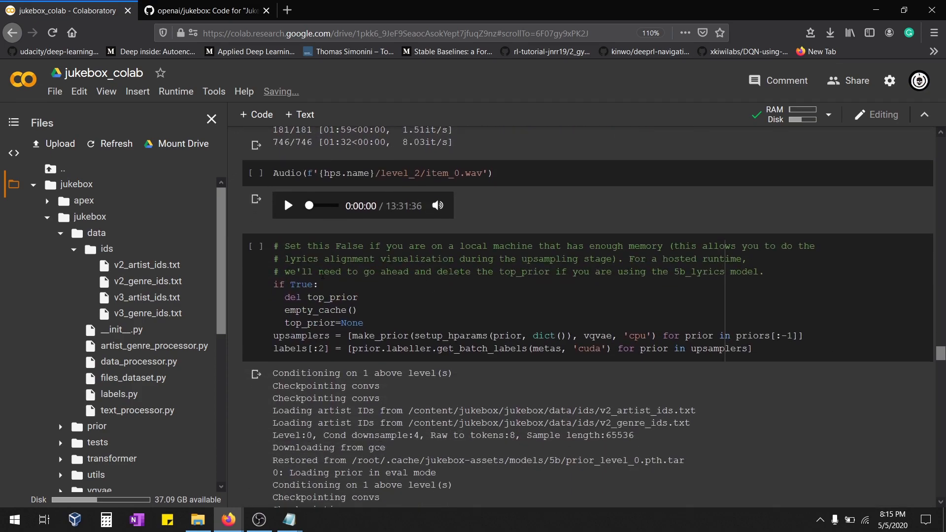
{"action": "scroll", "scroll_direction": "down", "scroll_amount": 3}
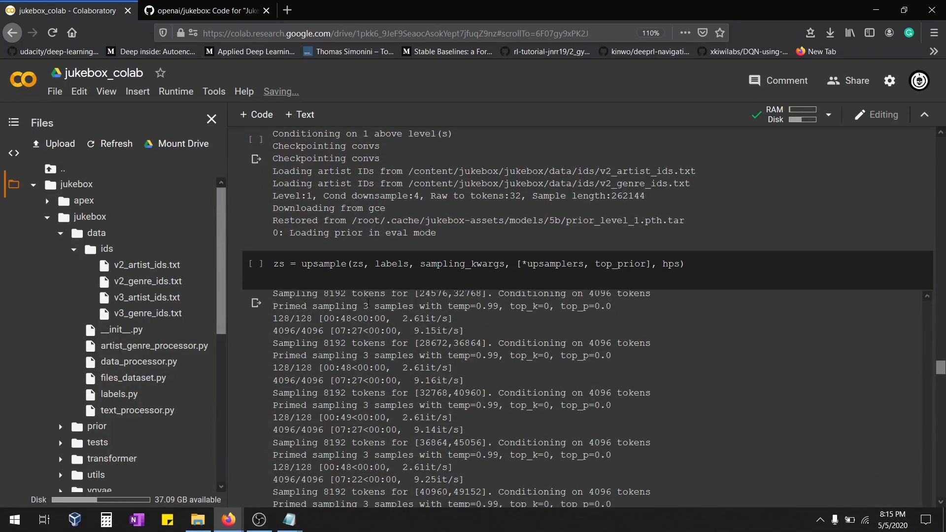
{"action": "scroll", "scroll_direction": "down", "scroll_amount": 3}
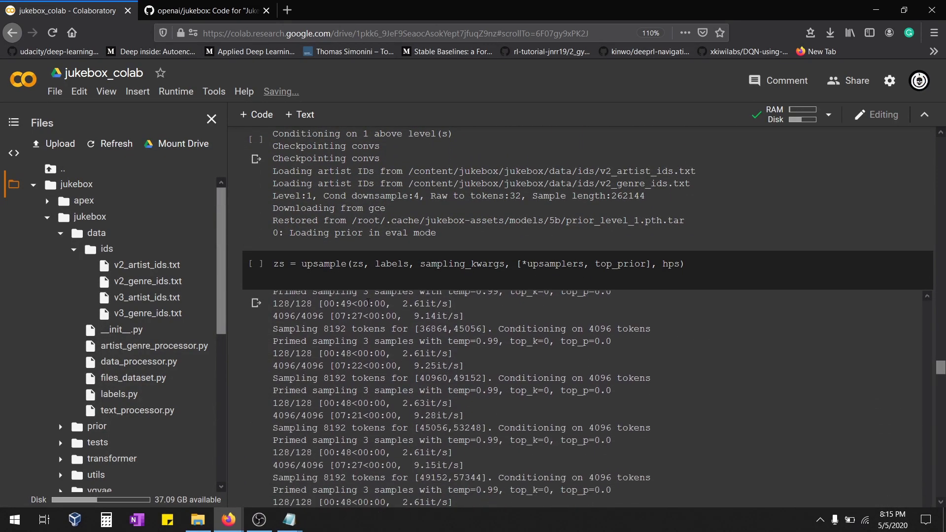
{"action": "scroll", "scroll_direction": "down", "scroll_amount": 3}
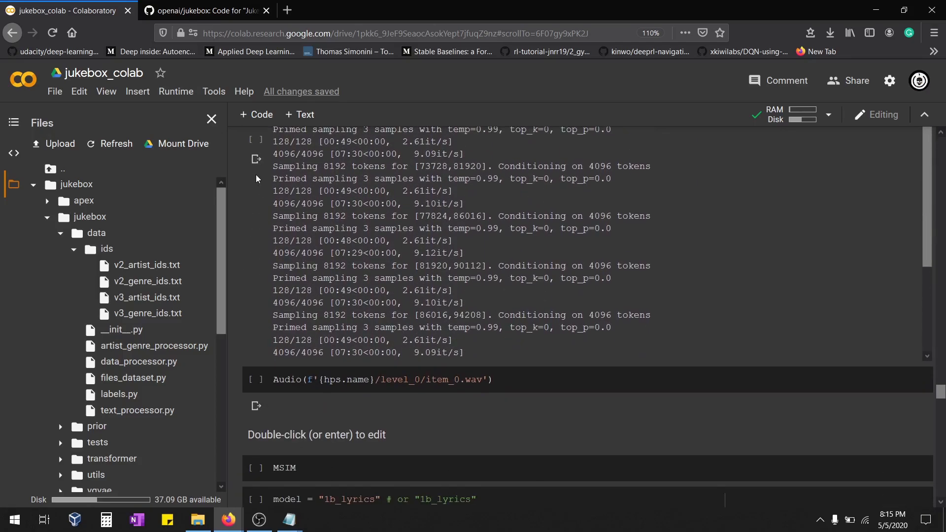
{"action": "scroll", "scroll_direction": "up", "scroll_amount": 3}
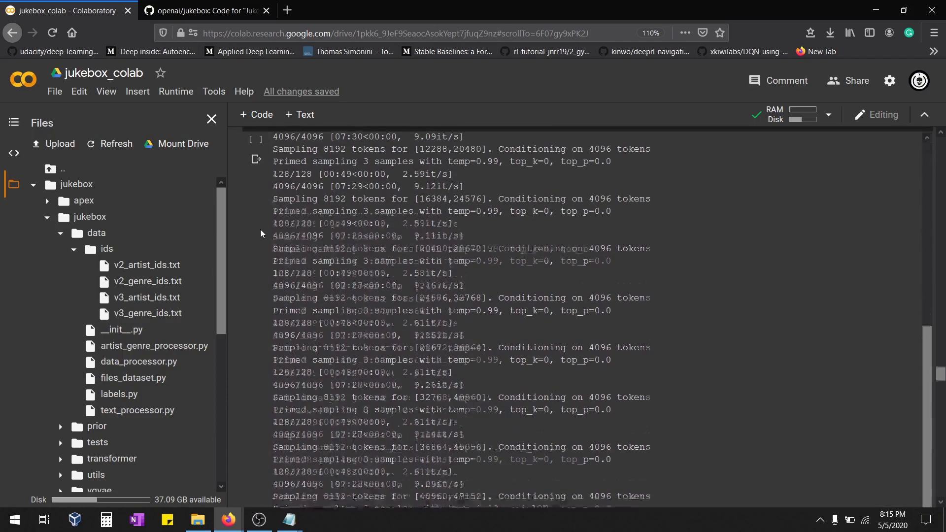
{"action": "scroll", "scroll_direction": "up", "scroll_amount": 3}
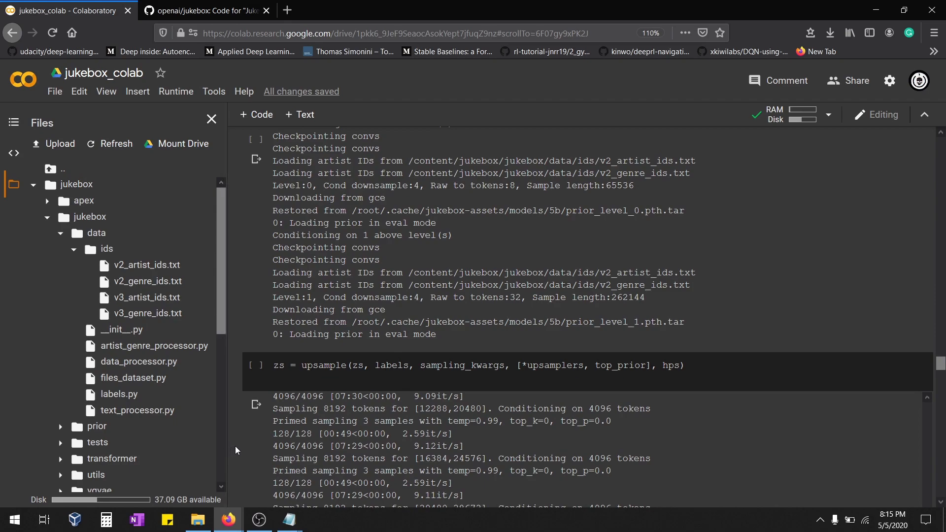
{"action": "scroll", "scroll_direction": "down", "scroll_amount": 3}
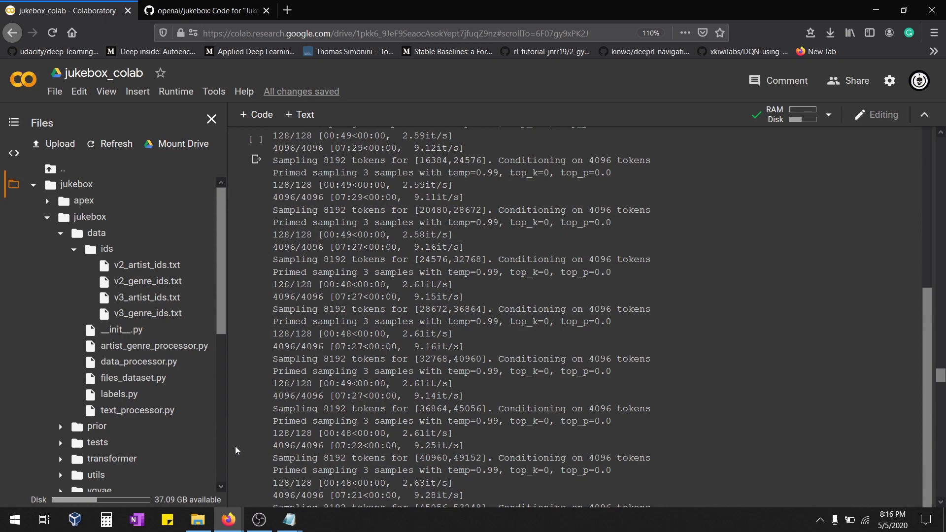
{"action": "scroll", "scroll_direction": "down", "scroll_amount": 3}
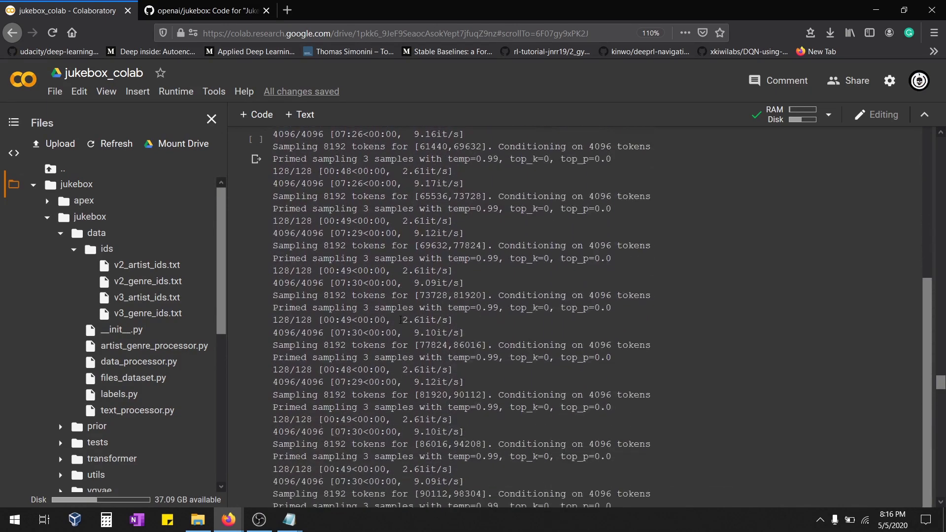
{"action": "scroll", "scroll_direction": "down", "scroll_amount": 3}
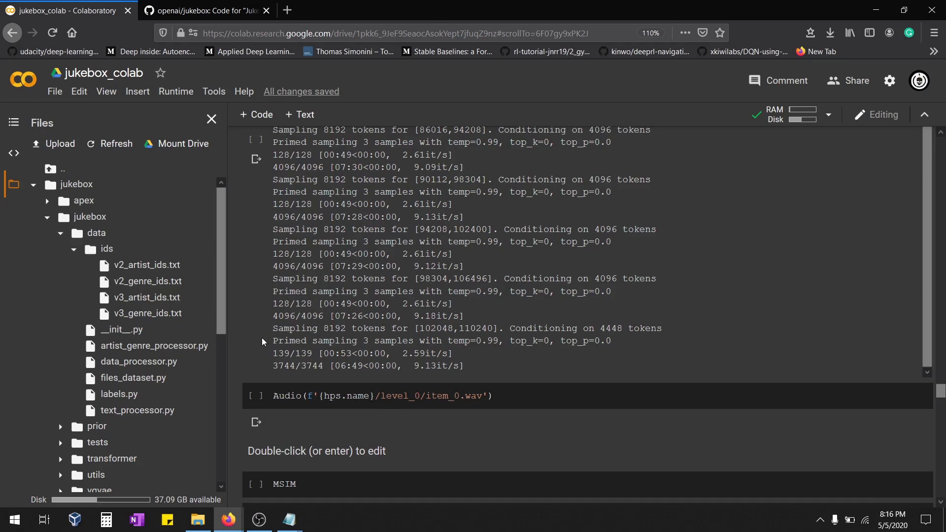
Scroll back to the configuration cells and restore the Notepad ID lists over the notebook.
{"action": "scroll", "scroll_direction": "up", "scroll_amount": 3}
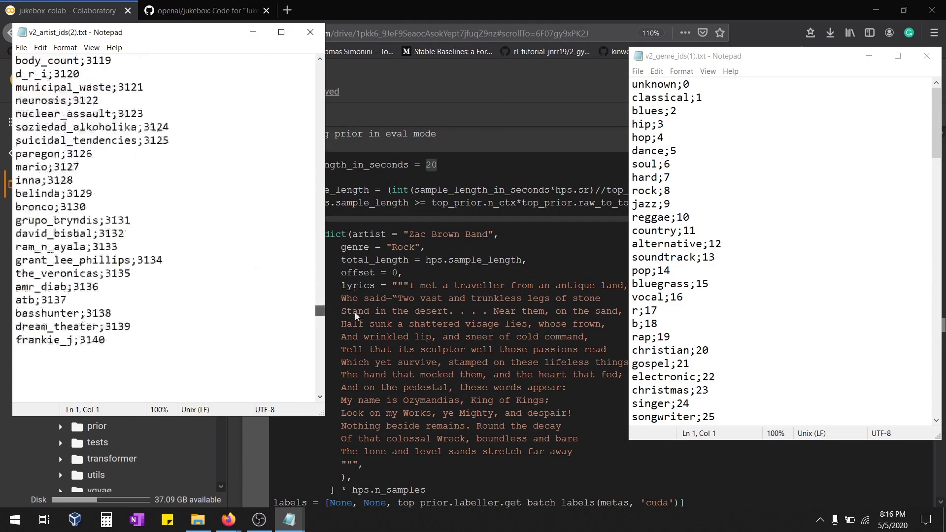
Scroll v2_artist_ids.txt to its last entry frankie_j;3140, then return to the metas cell.
{"action": "scroll", "scroll_direction": "down", "scroll_amount": 3}
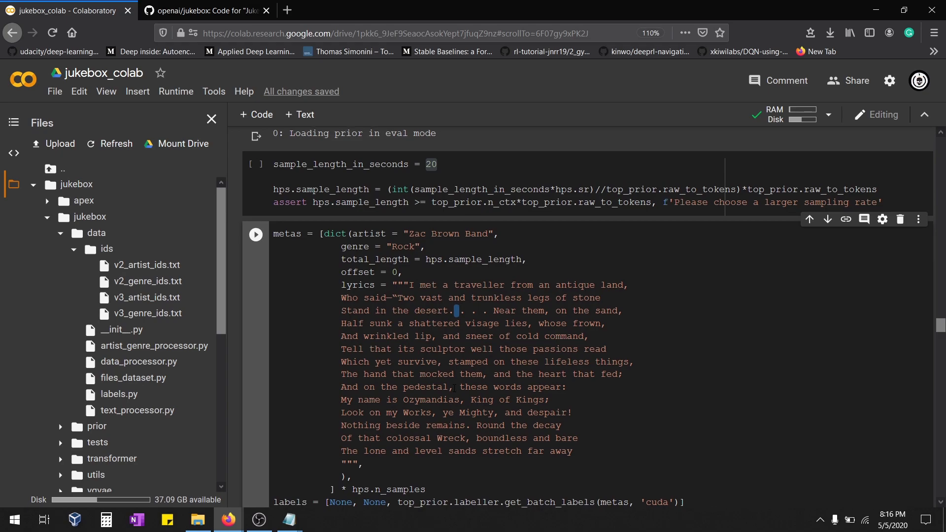
{"action": "scroll", "scroll_direction": "down", "scroll_amount": 3}
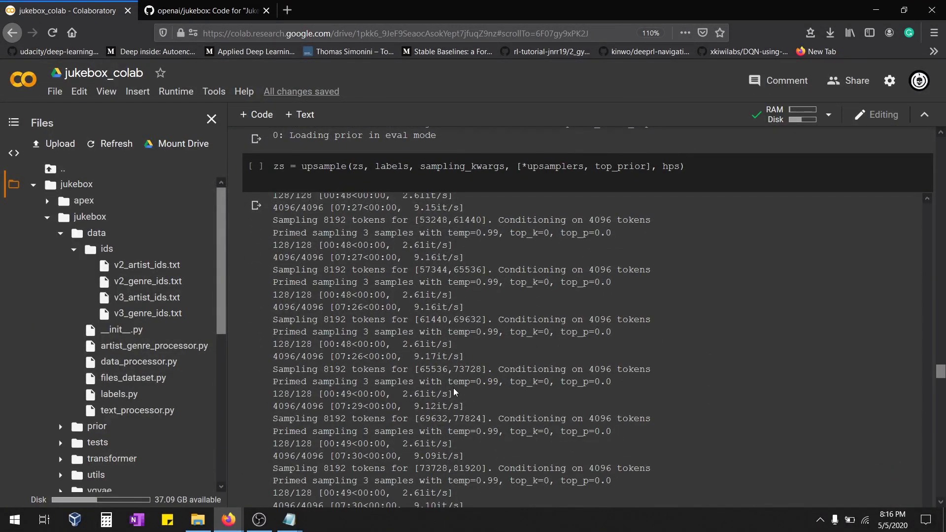
{"action": "mouse_move", "coordinate": [273, 364]}
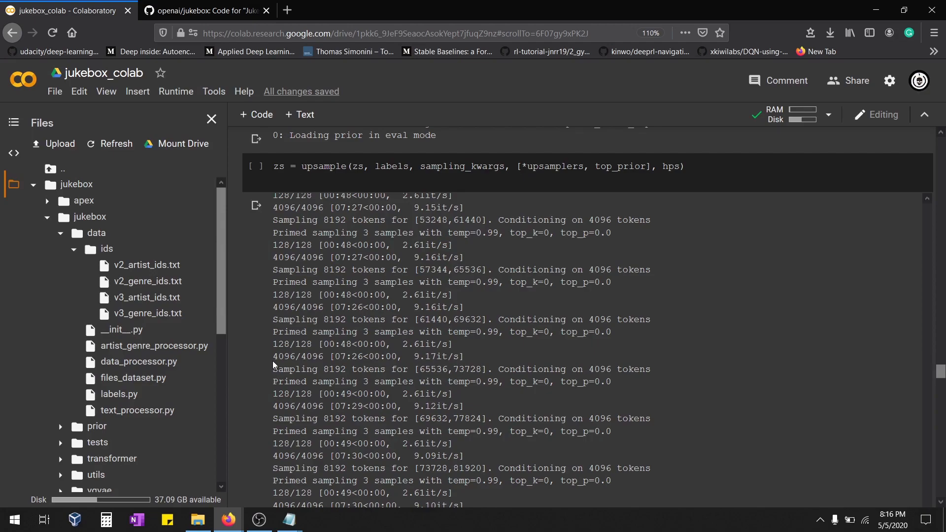